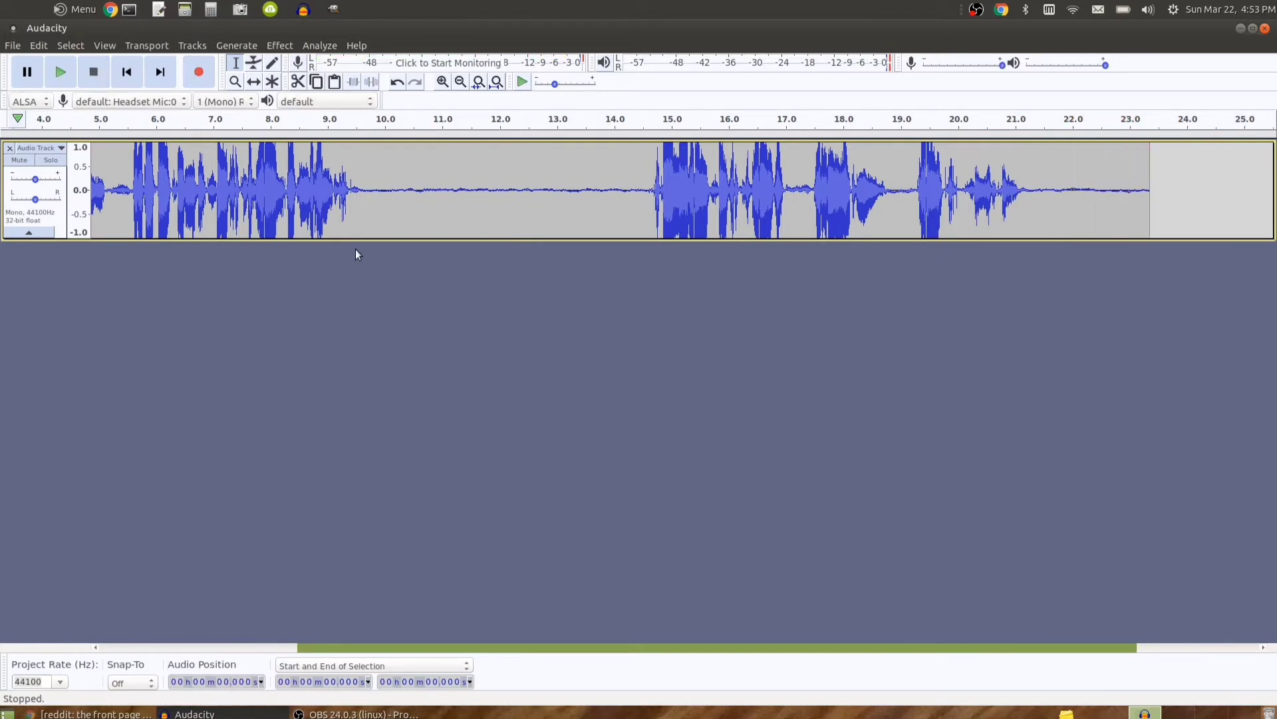
pyautogui.moveTo(432, 219)
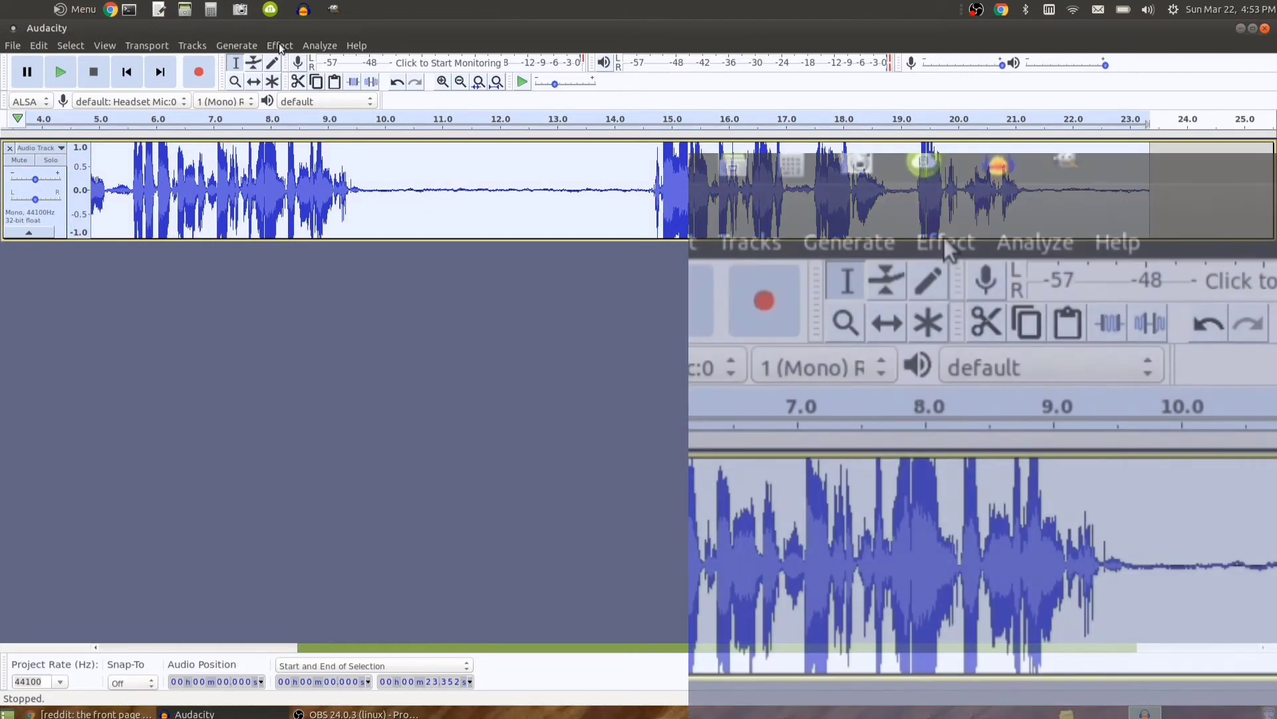
# Apply Truncate Silence with Level -20 dB, Duration 0.5 s, truncating to 0.5 s
pyautogui.click(278, 45)
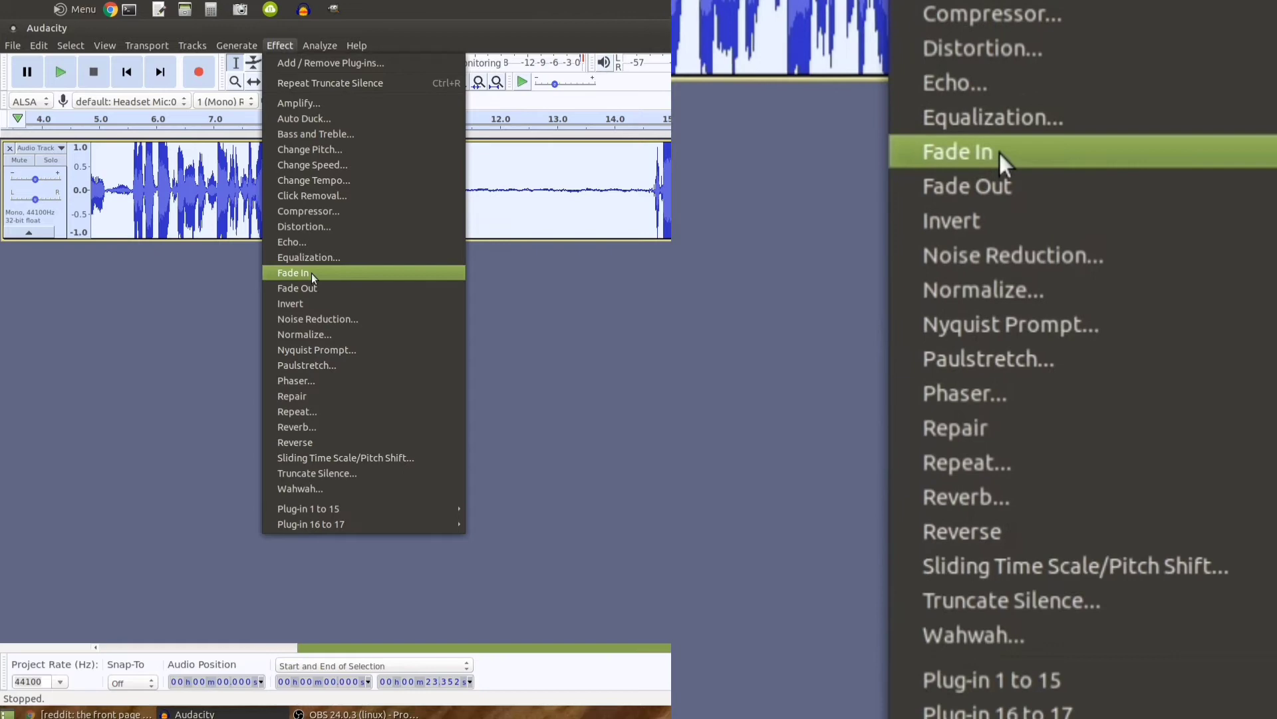
pyautogui.click(317, 473)
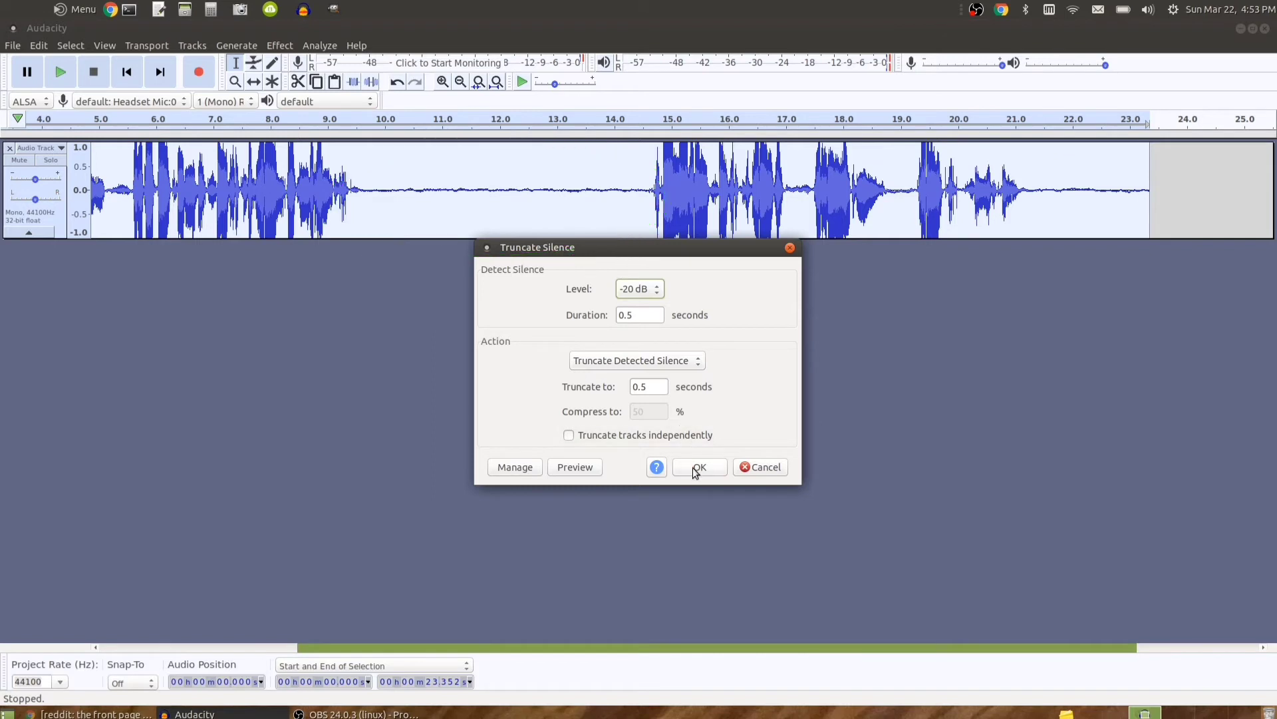
pyautogui.click(698, 467)
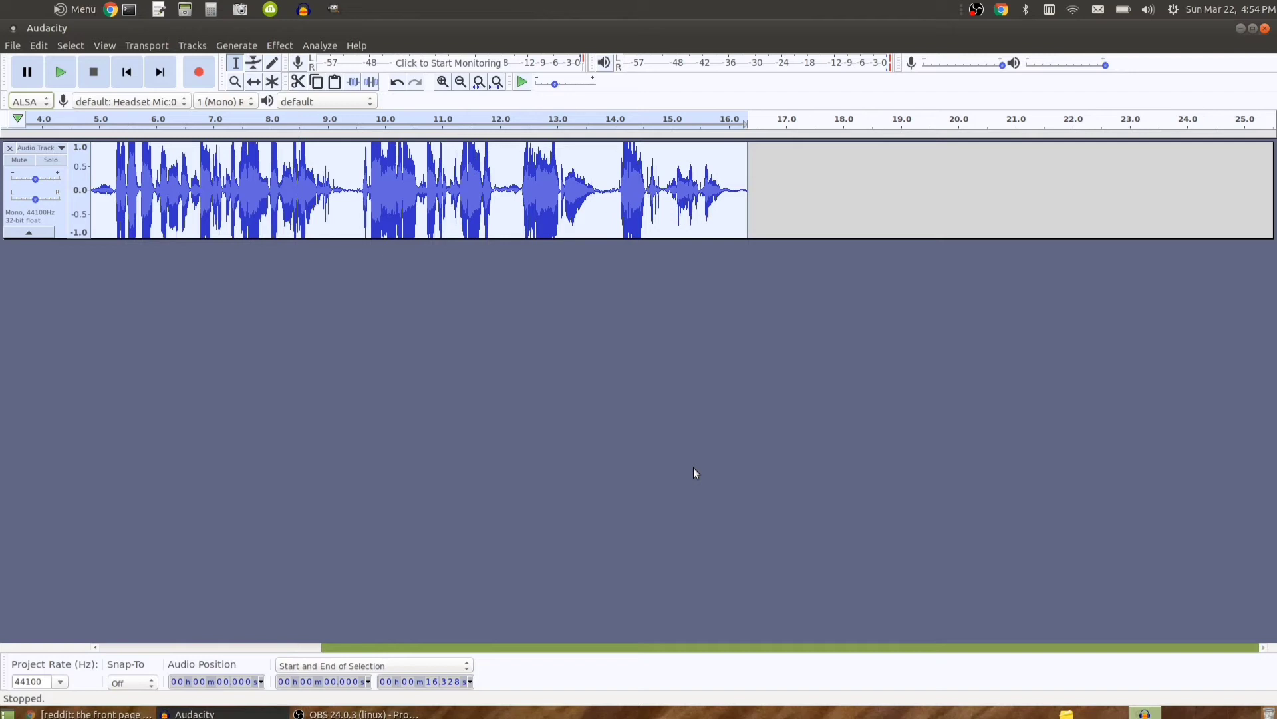
pyautogui.moveTo(667, 445)
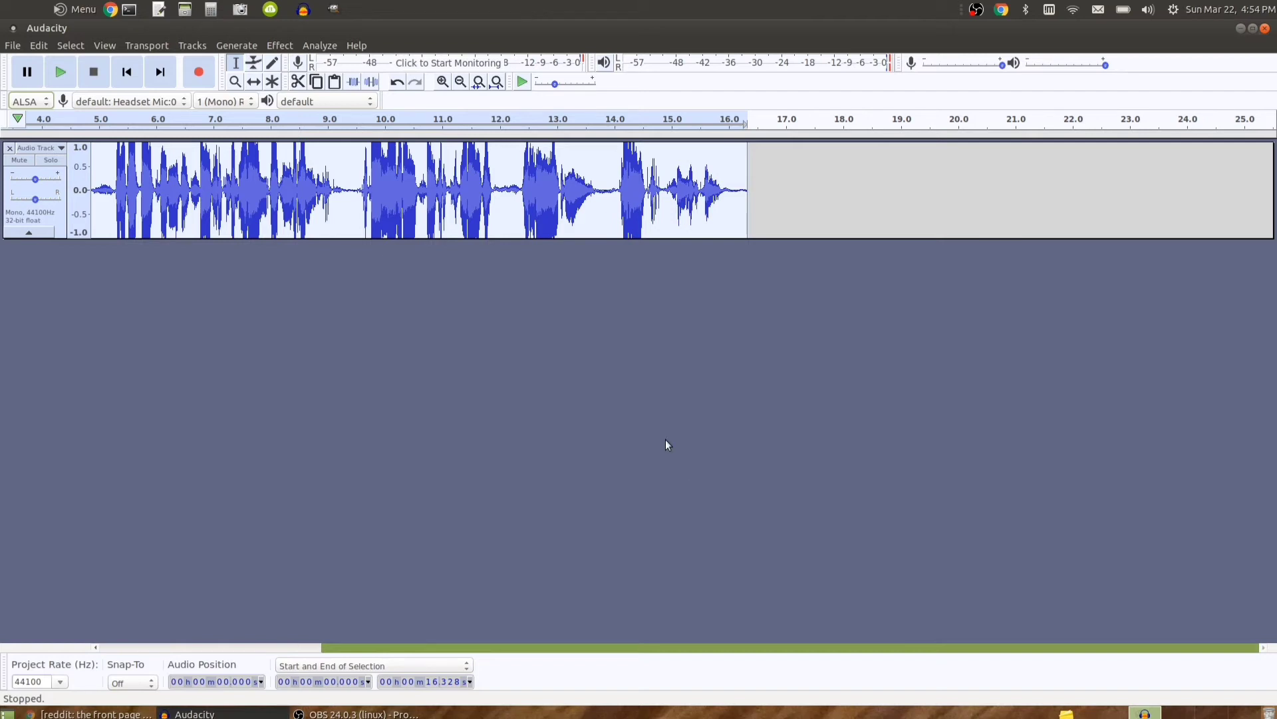
pyautogui.moveTo(299, 181)
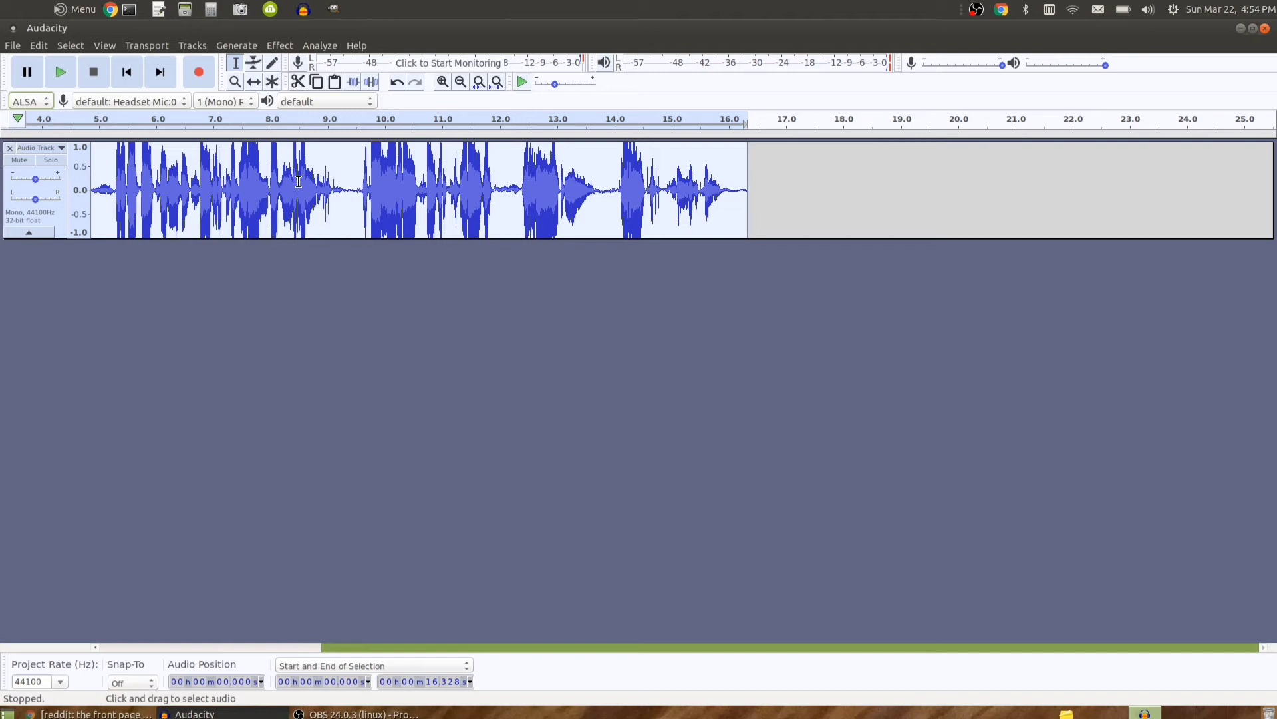
# Play the shortened ~16 s recording from near its start, then stop playback
pyautogui.click(302, 191)
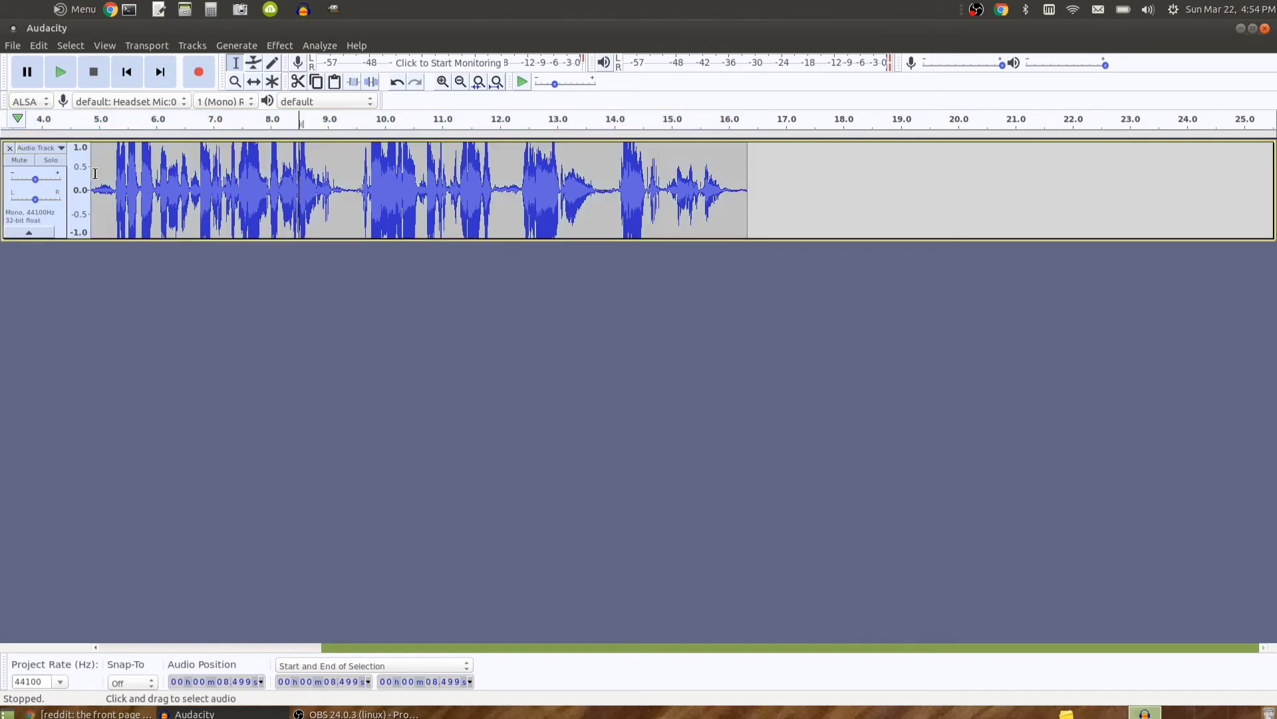
pyautogui.click(60, 71)
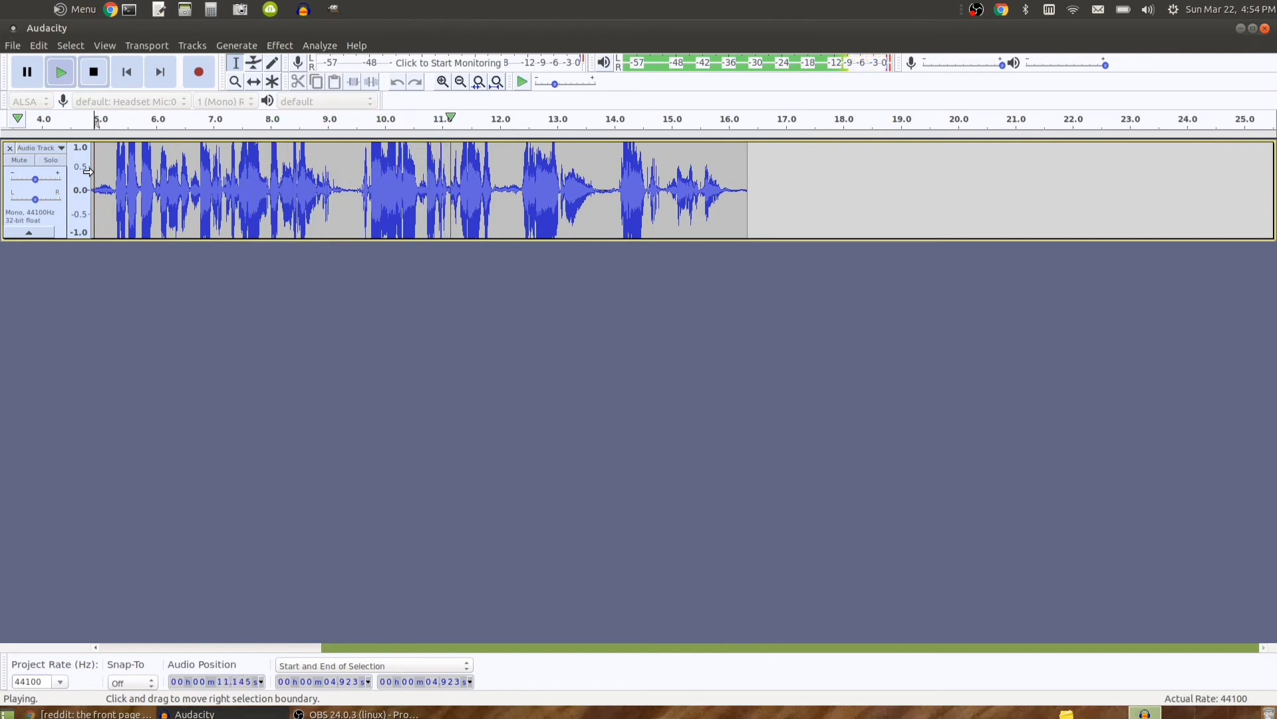
pyautogui.click(93, 72)
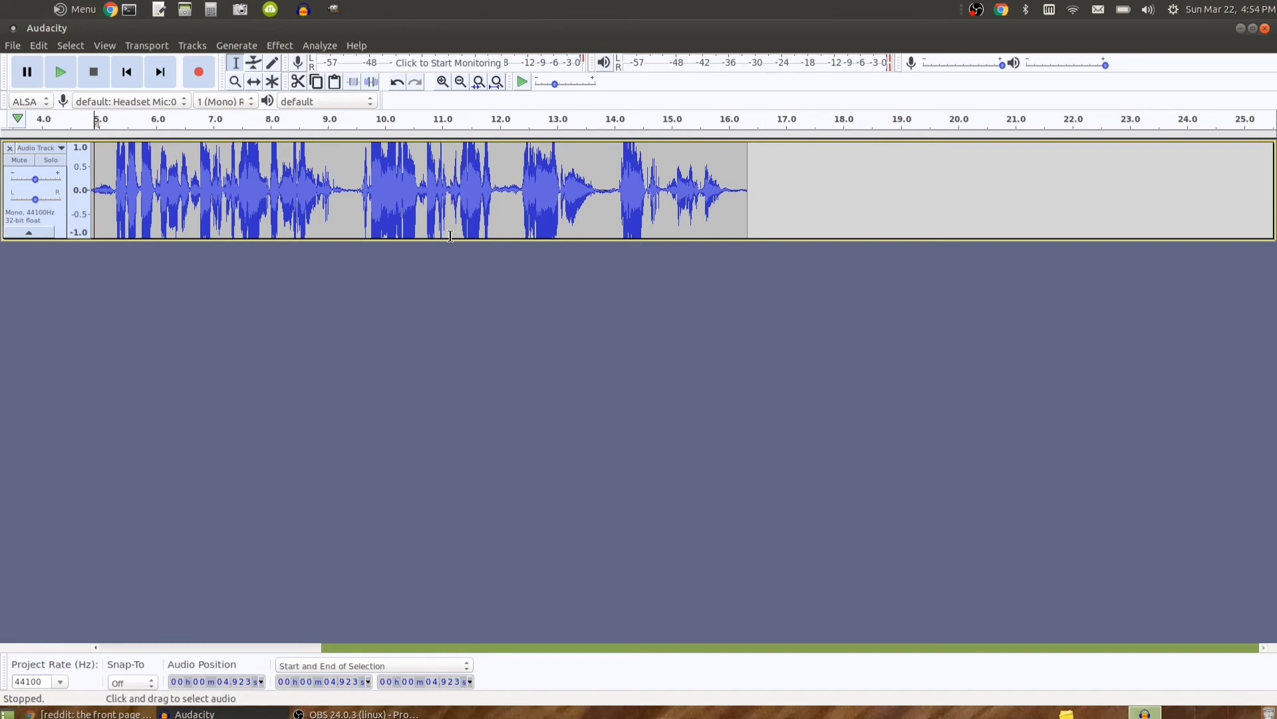
pyautogui.moveTo(820, 208)
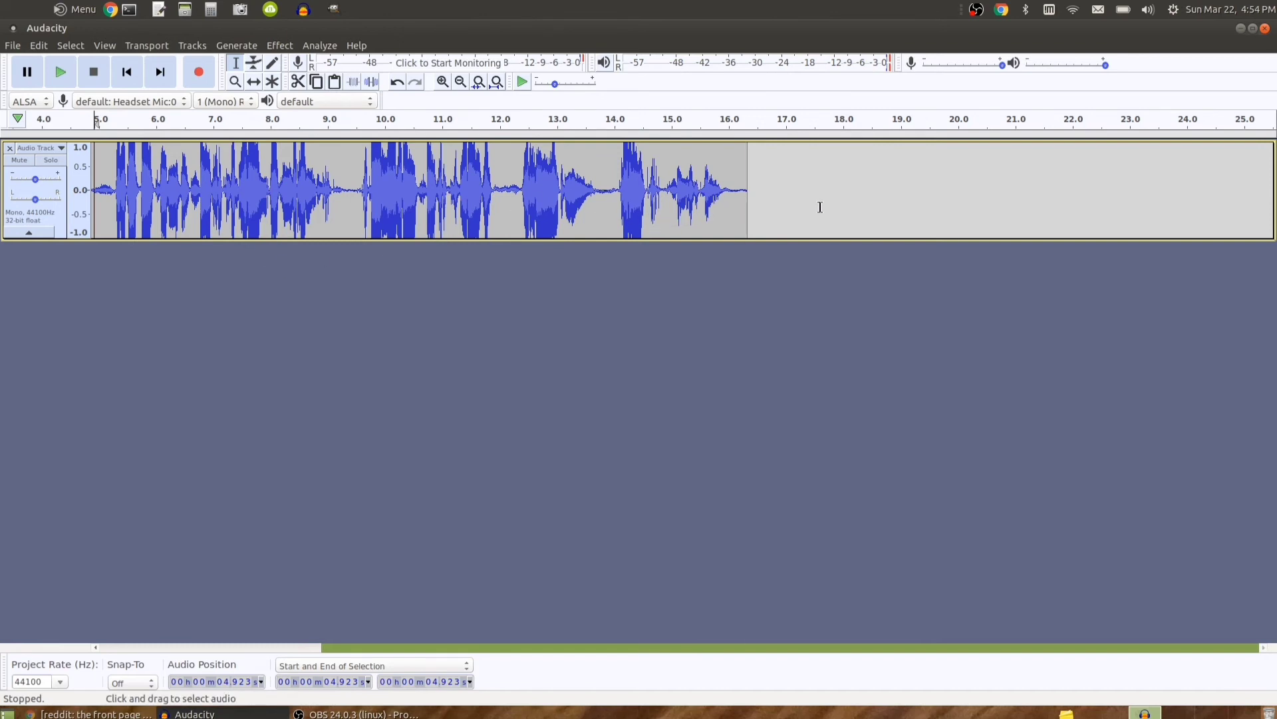
pyautogui.moveTo(883, 206)
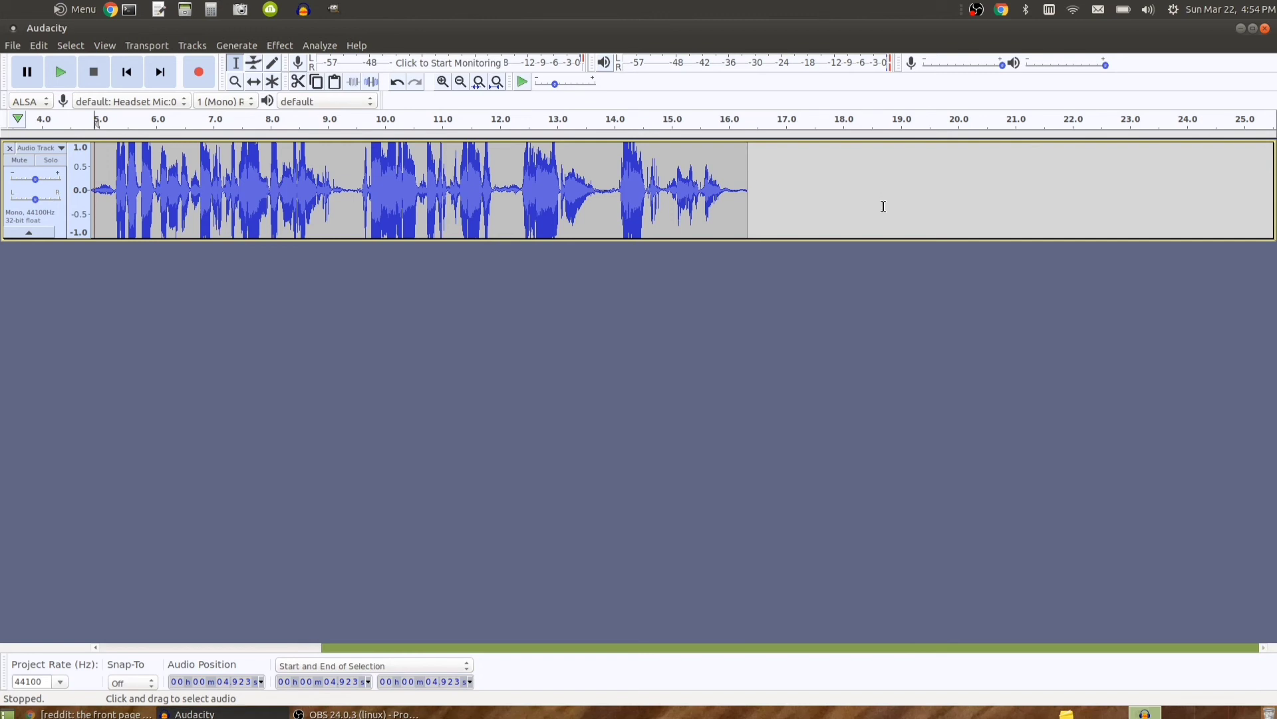
pyautogui.moveTo(771, 190)
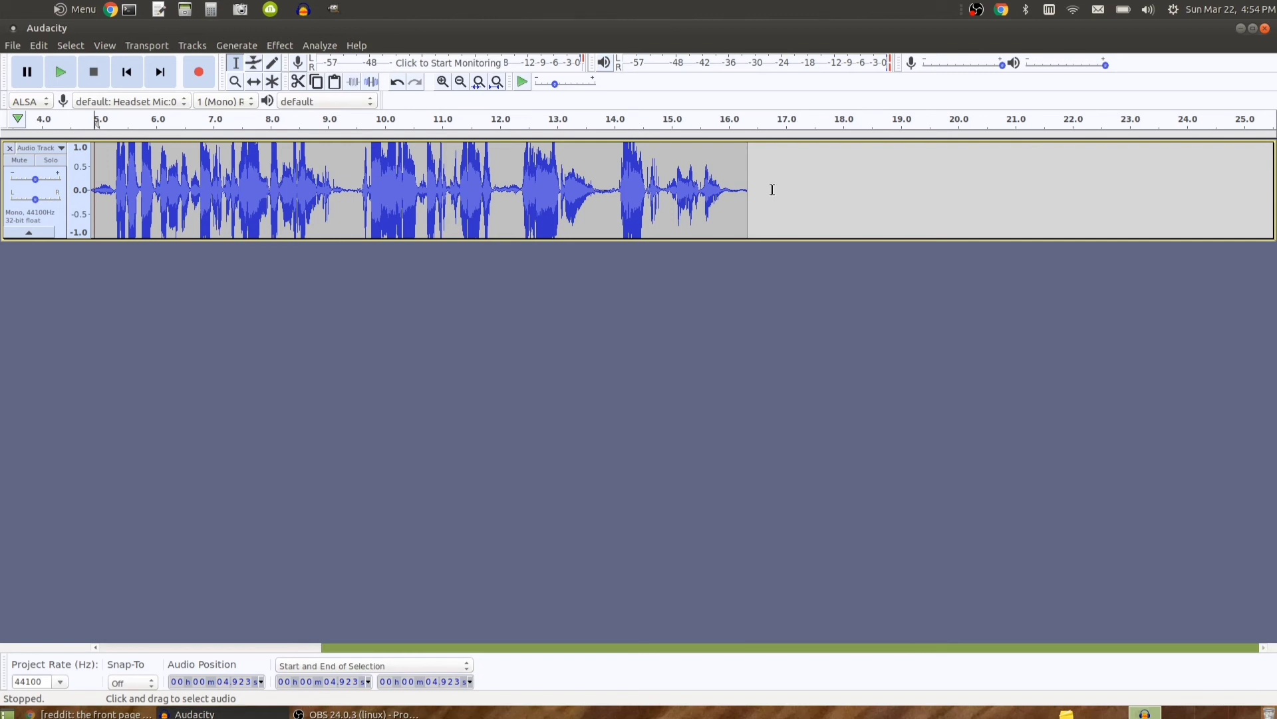
# Select the span from about 11 to 15.5 seconds on the shortened track
pyautogui.moveTo(440, 188); pyautogui.dragTo(698, 188)
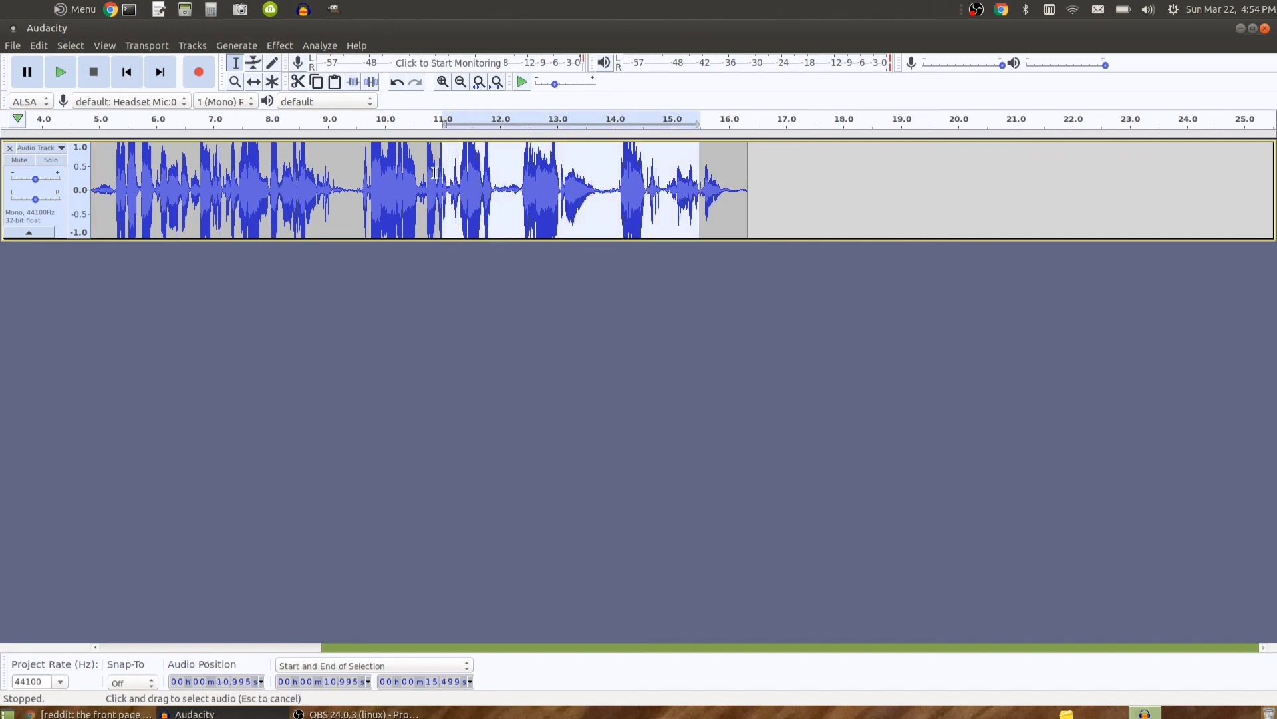